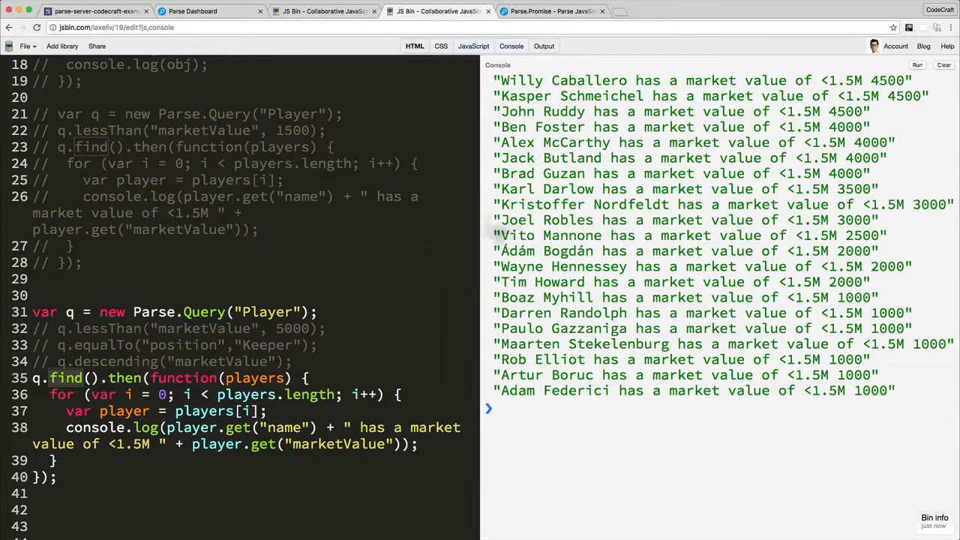
Clear and rerun the Player query, scroll its market values, and add a line before q.find().
click(944, 64)
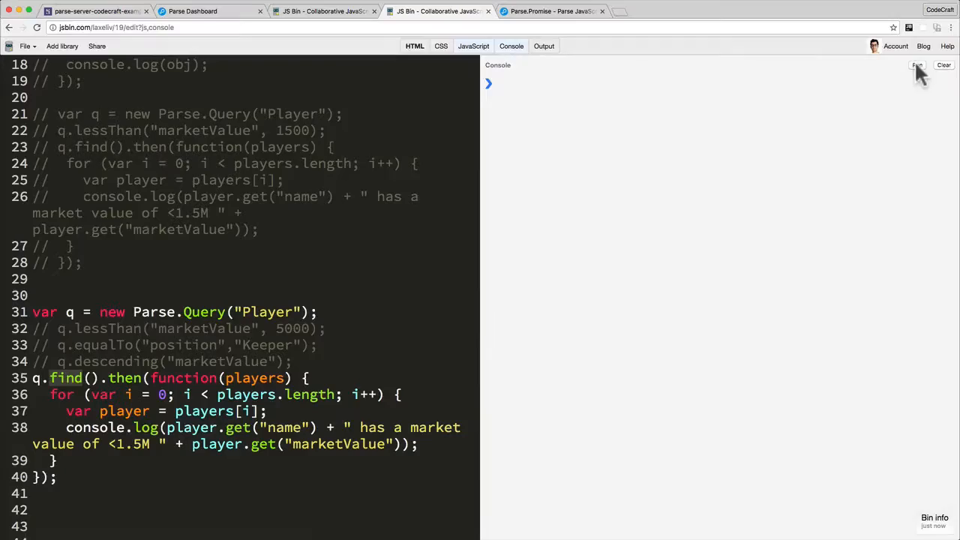
click(916, 65)
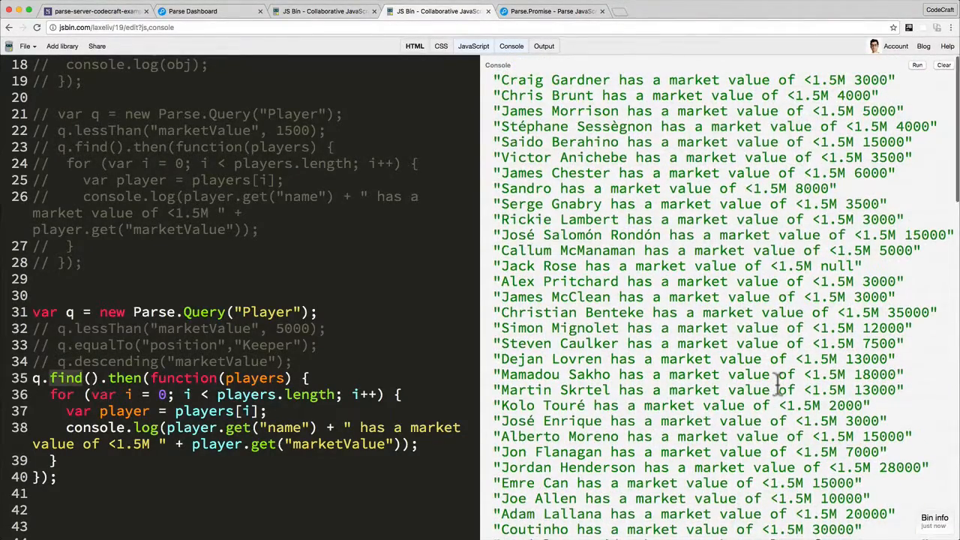
scroll(down, 3)
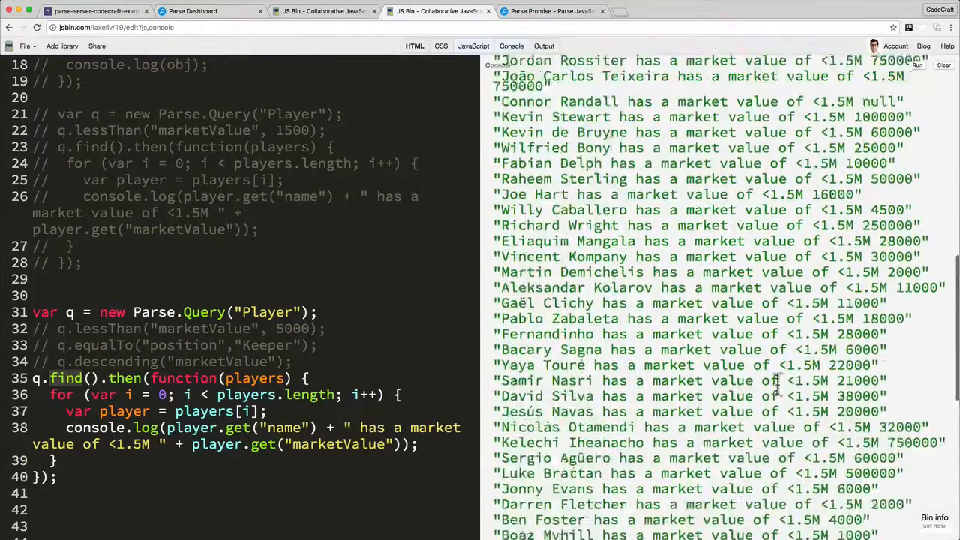
scroll(down, 3)
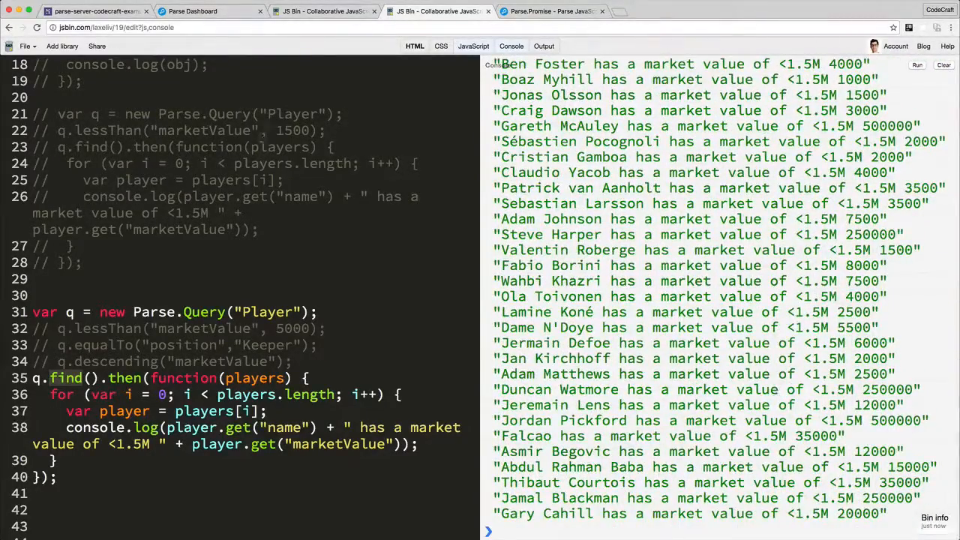
click(210, 11)
text(q)
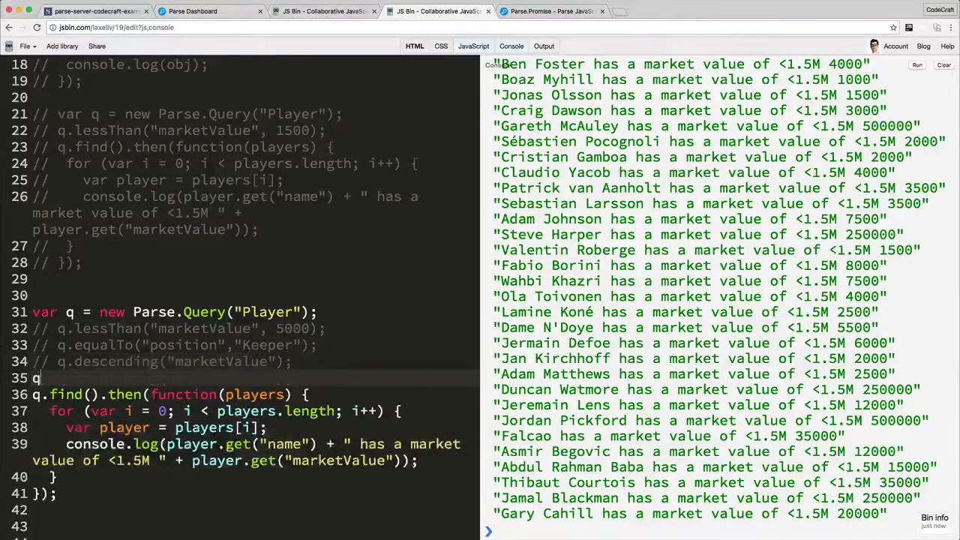
Add q.limit(1000) to the Player query and rerun the script.
text(.limit())
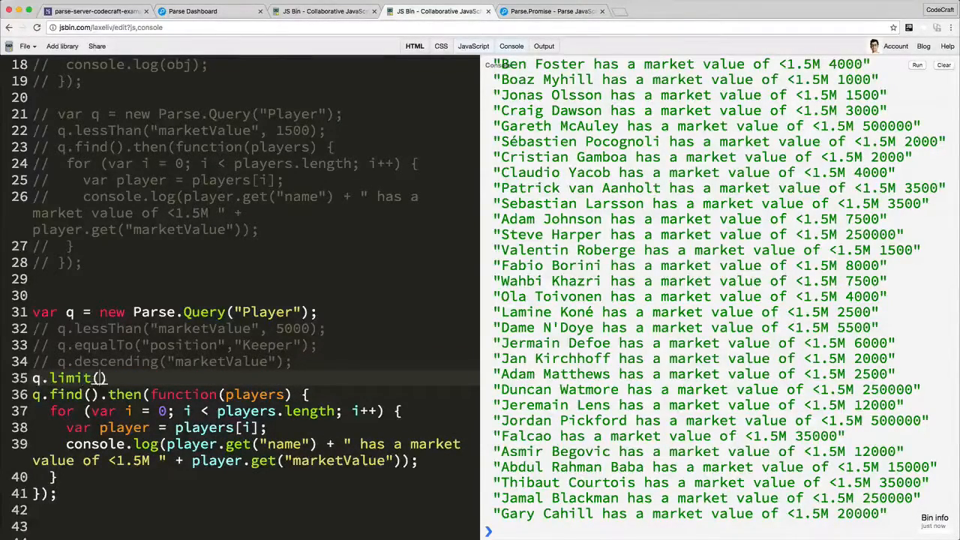
text(1000)
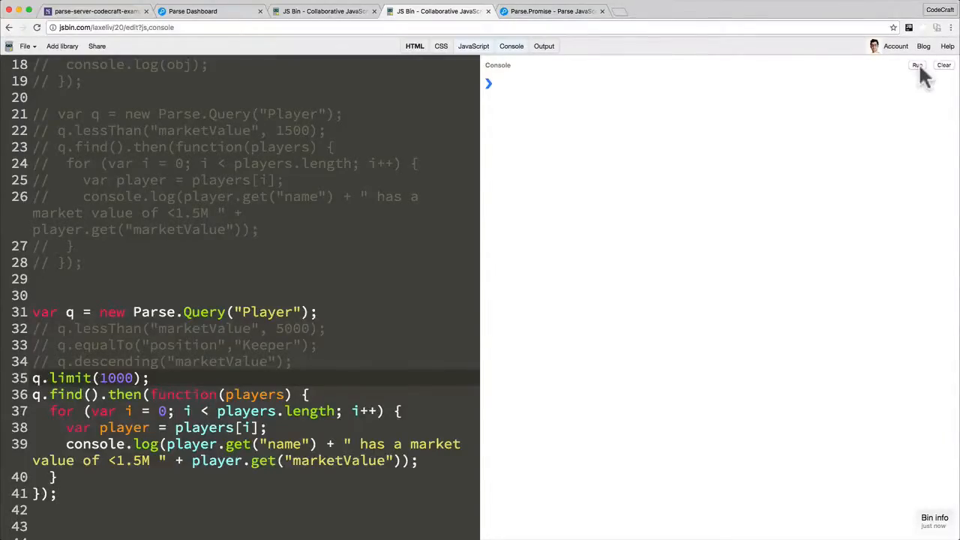
click(917, 64)
text(console.log)
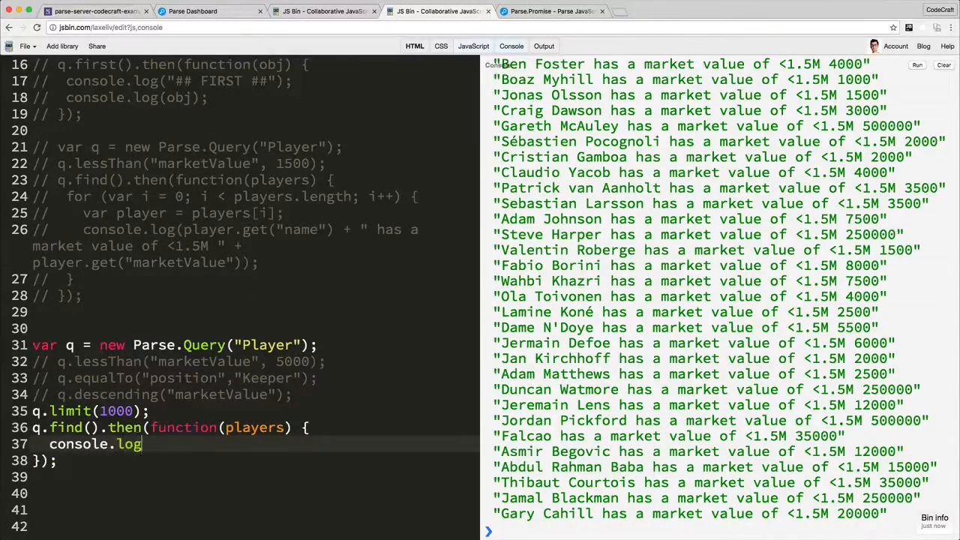
Log players.length and rerun from a cleared console, which reports 527 players.
text((players.length);)
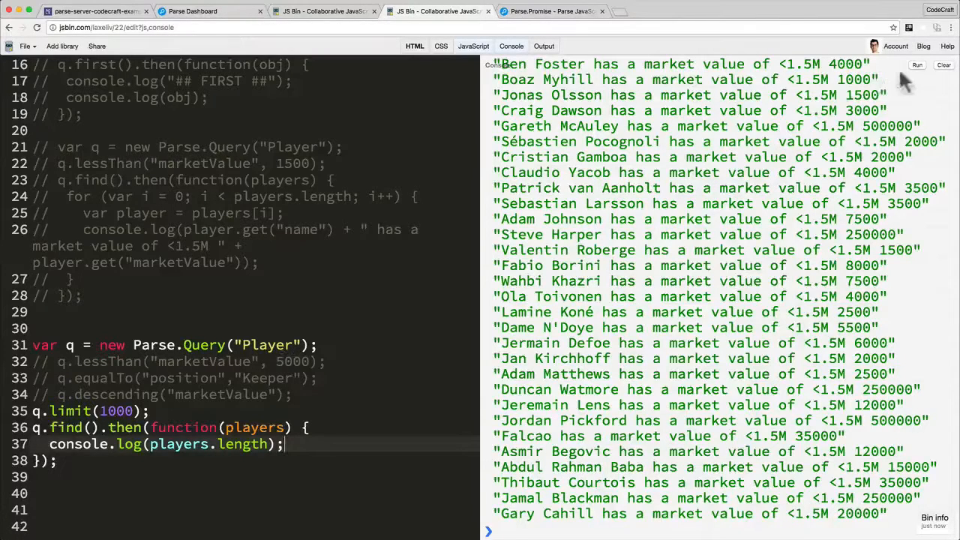
click(944, 65)
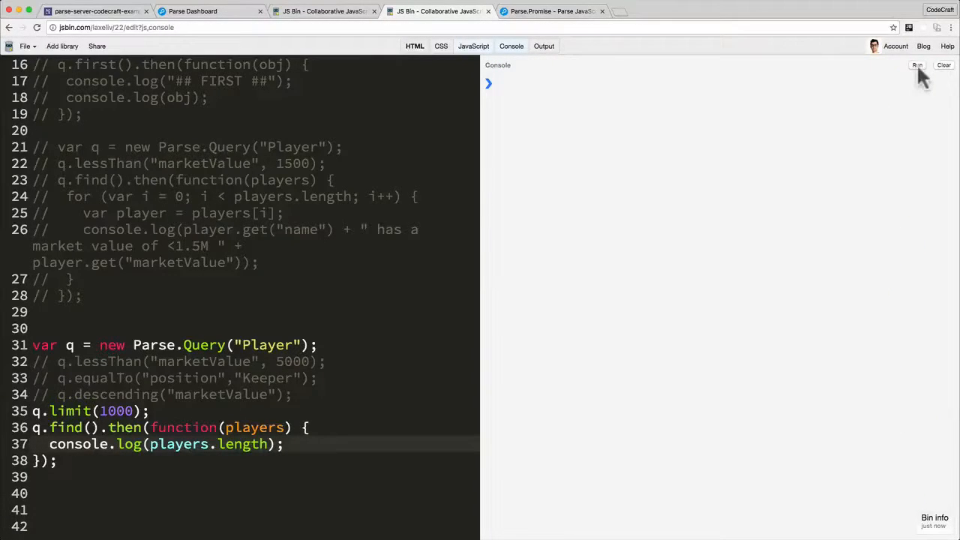
click(918, 65)
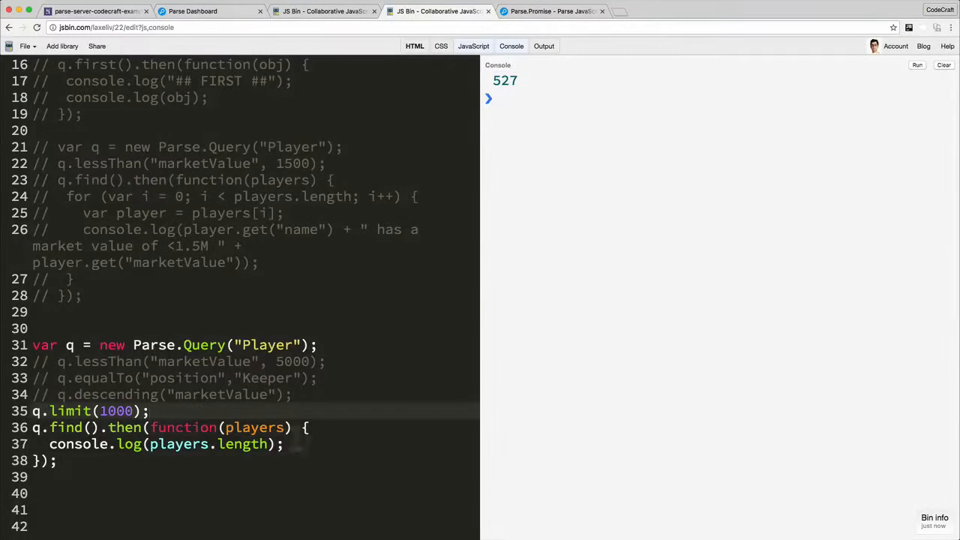
Lower the query limit to 200, rerun to see 200 records, and begin a q.skip line.
double_click(116, 411)
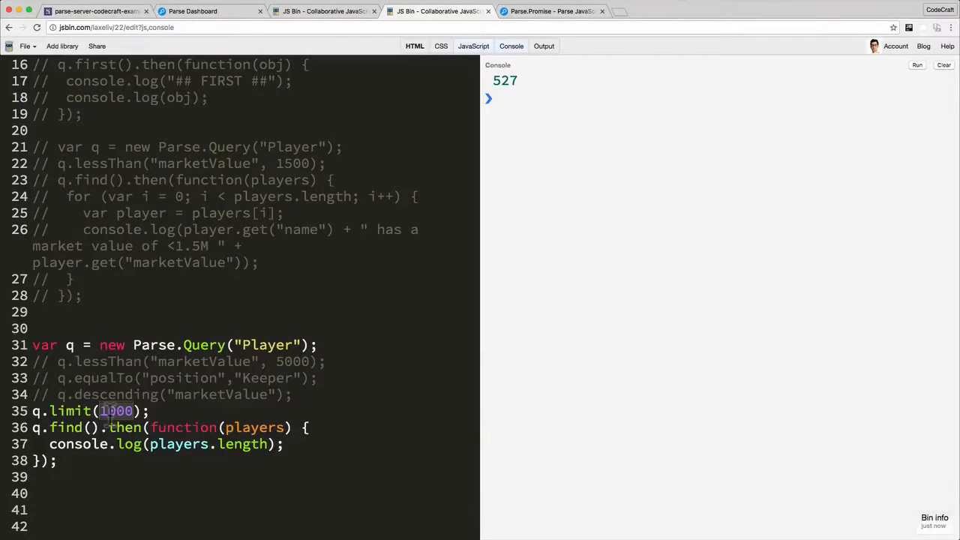
text(200)
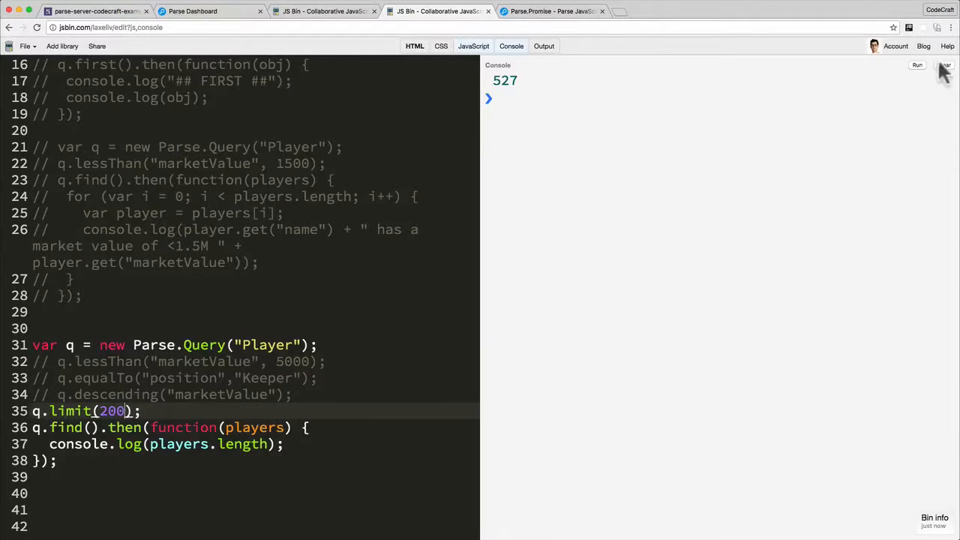
click(917, 64)
text(1)
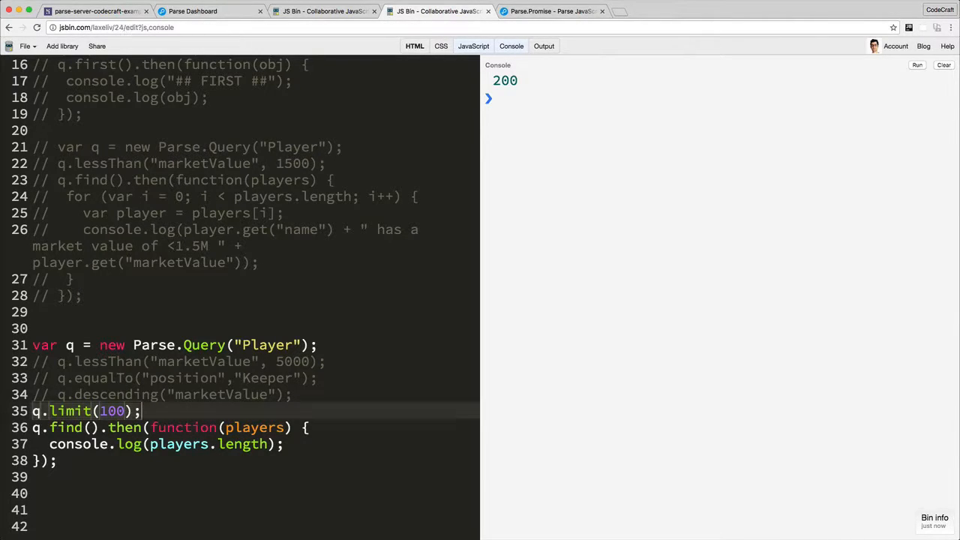
text(q.skip(0);)
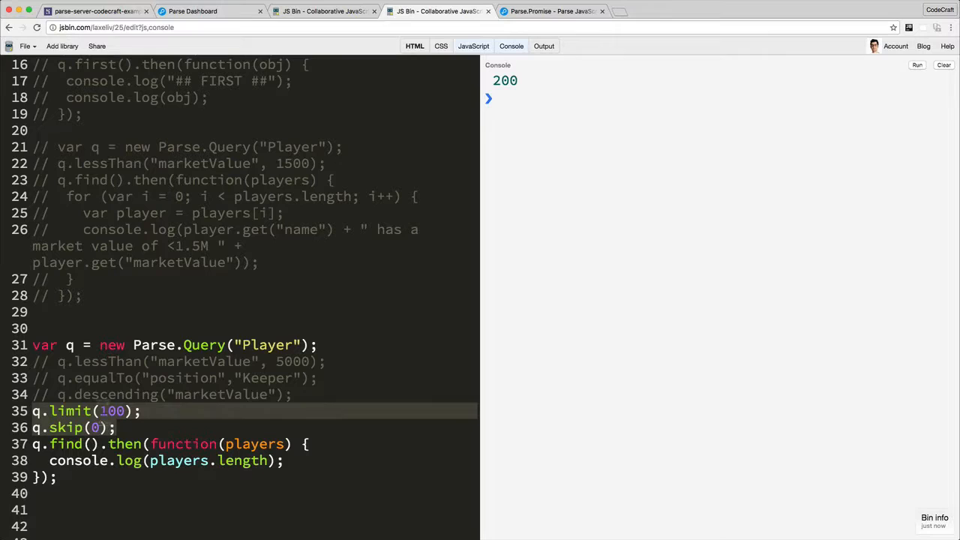
Run with limit 100 and skip 0 to get 100 records, then change skip to 100.
click(96, 428)
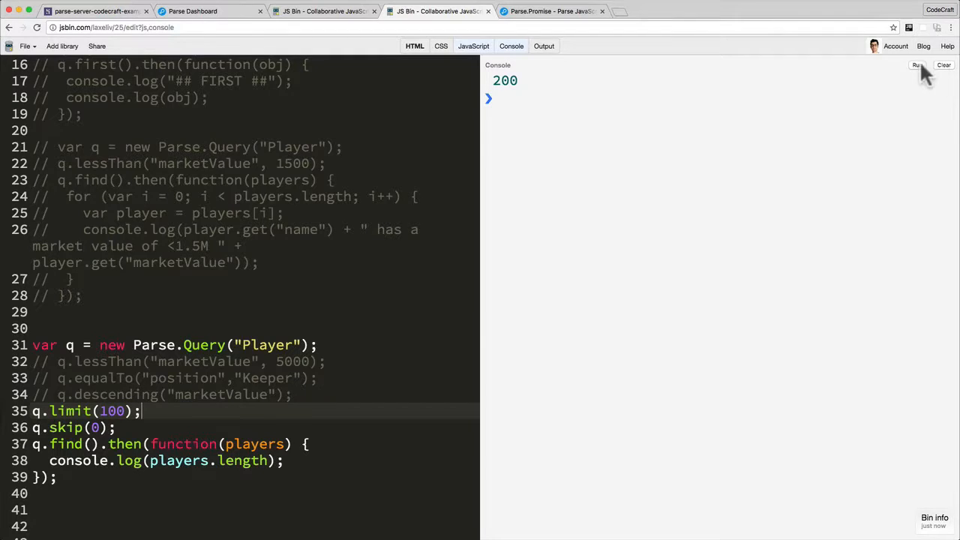
click(917, 64)
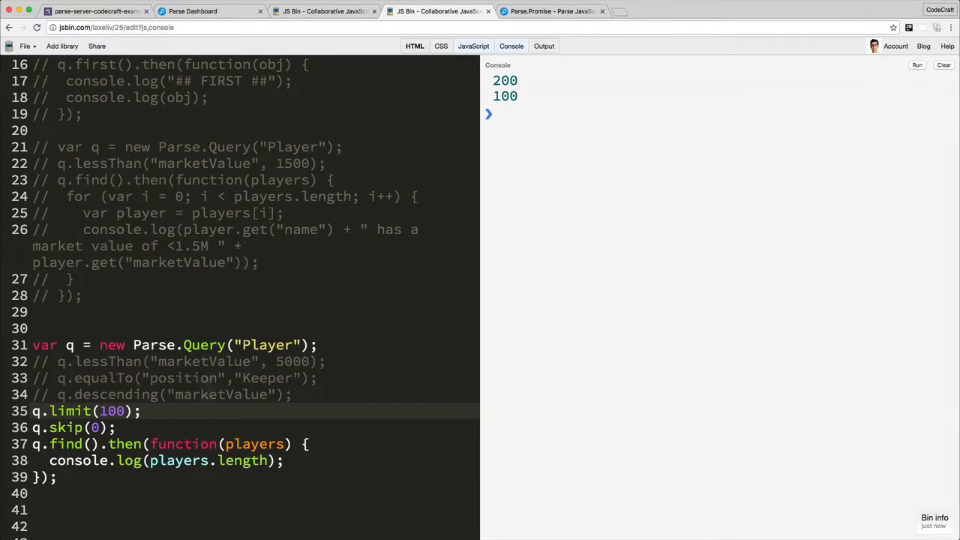
text(1)
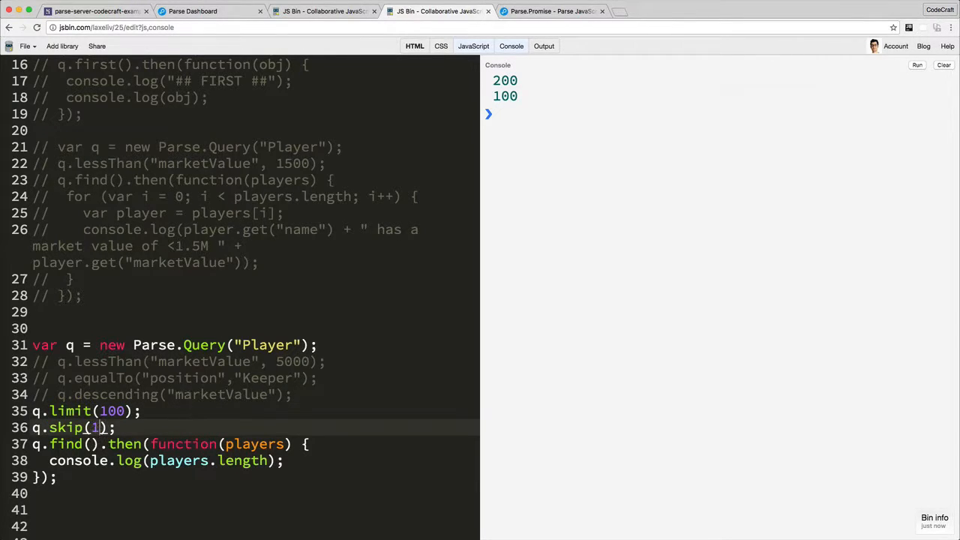
text(00)
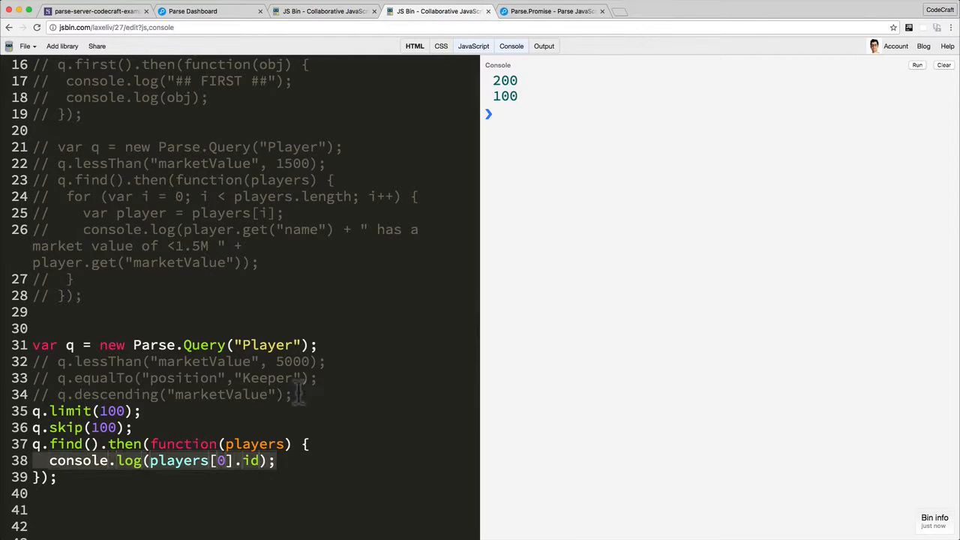
Log players[0].id for skips of 100, 200 and 300, each yielding a different first id.
click(917, 64)
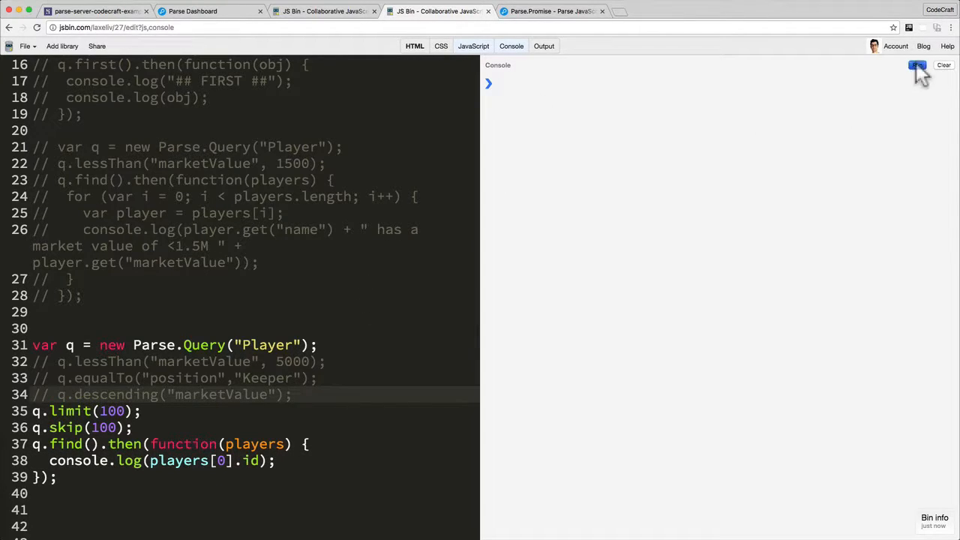
click(918, 65)
text(2)
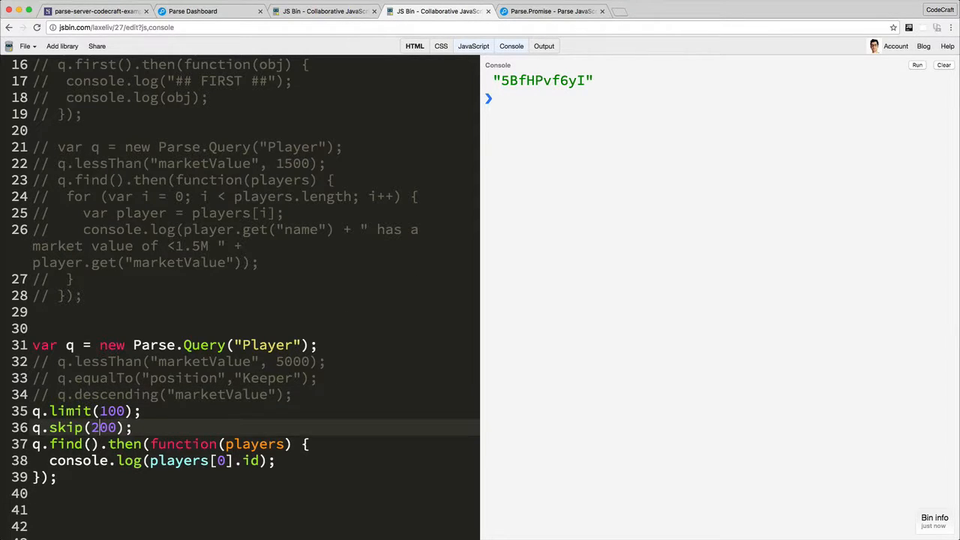
click(916, 65)
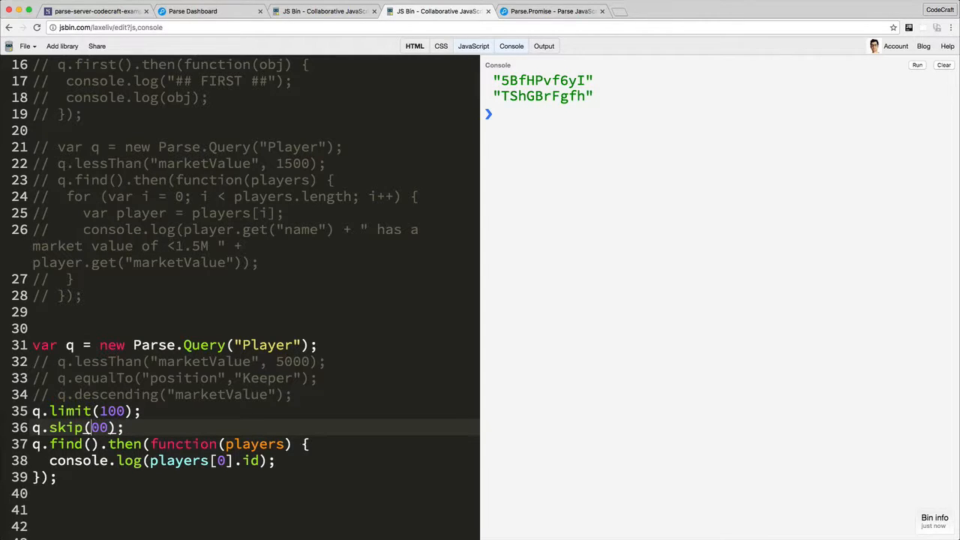
click(917, 65)
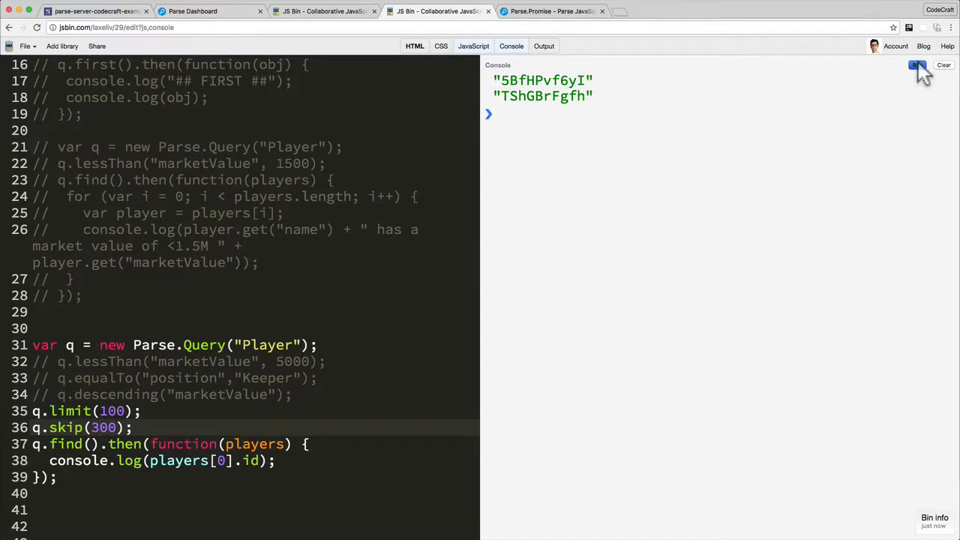
click(917, 65)
text(0)
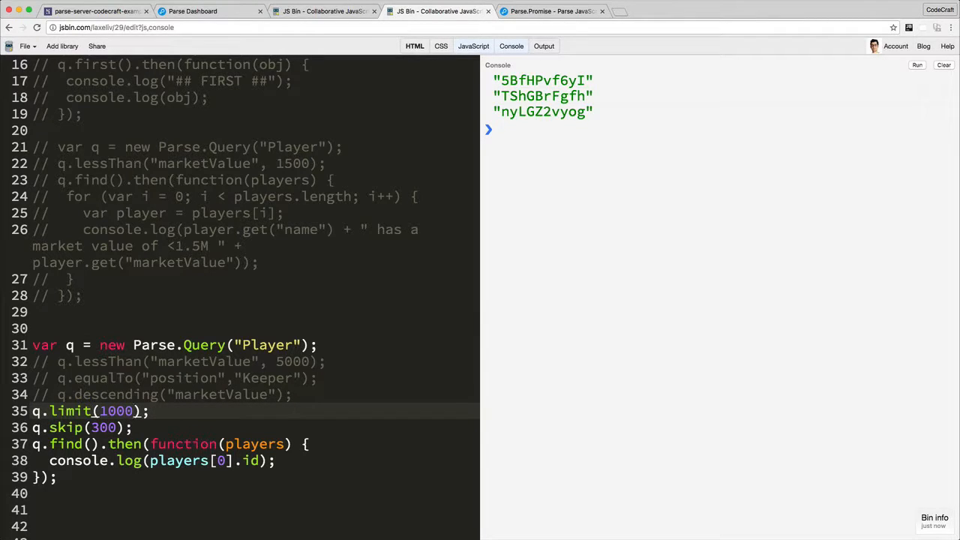
click(119, 428)
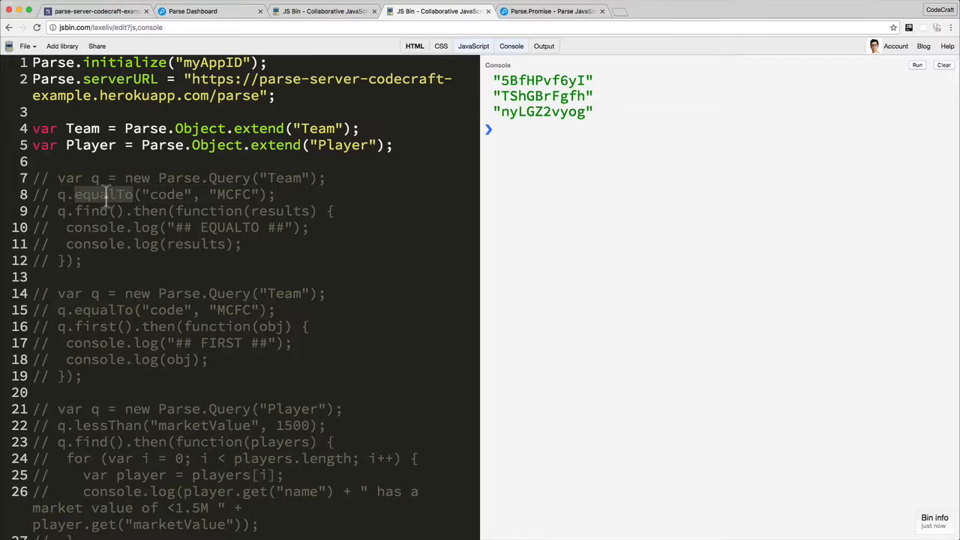
scroll(down, 3)
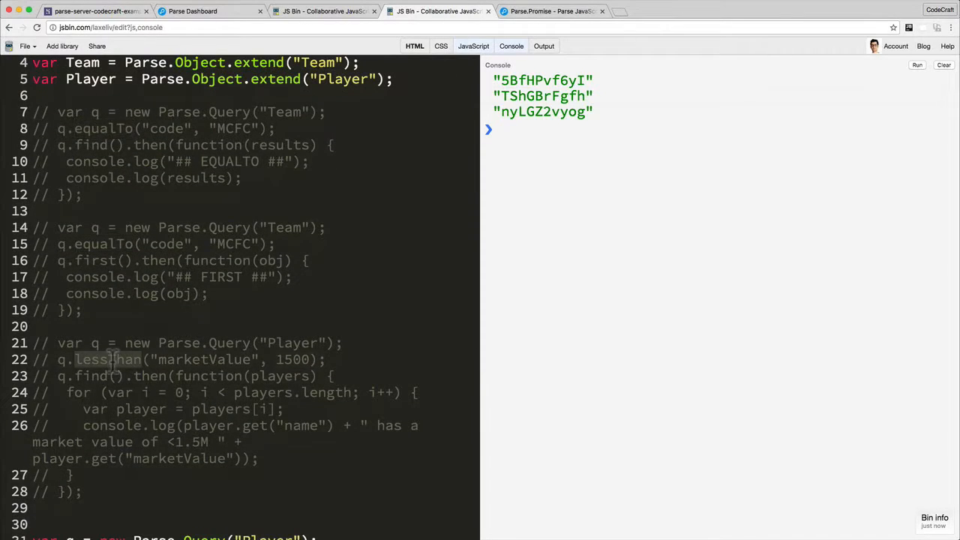